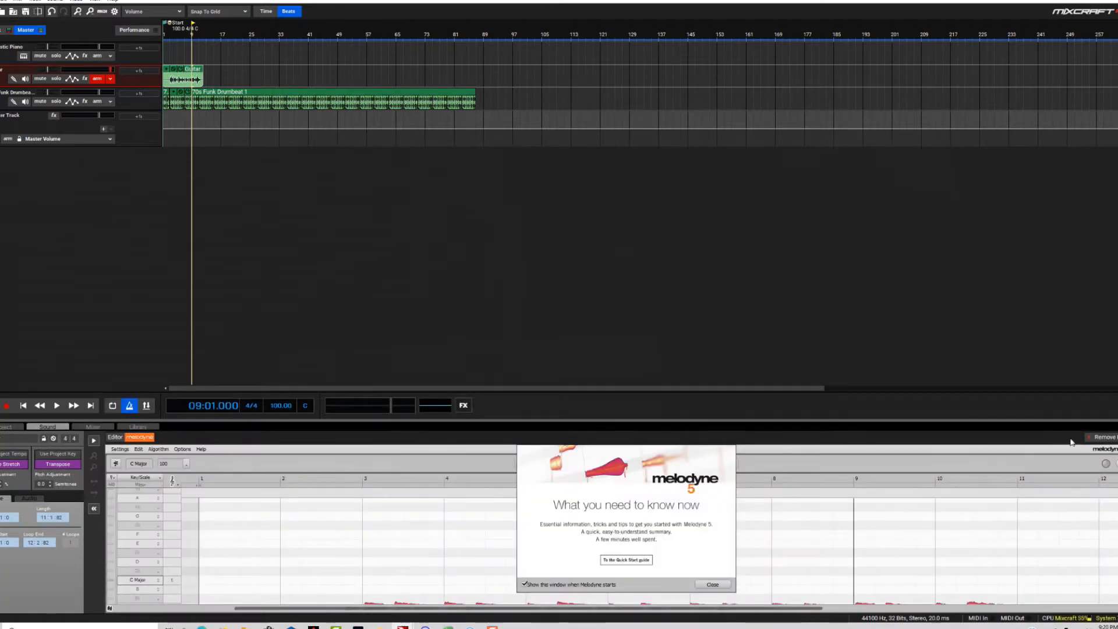
Dismiss Melodyne's 'What you need to know now' welcome dialog to reveal the guitar clip's pitch blobs in A minor
click(139, 463)
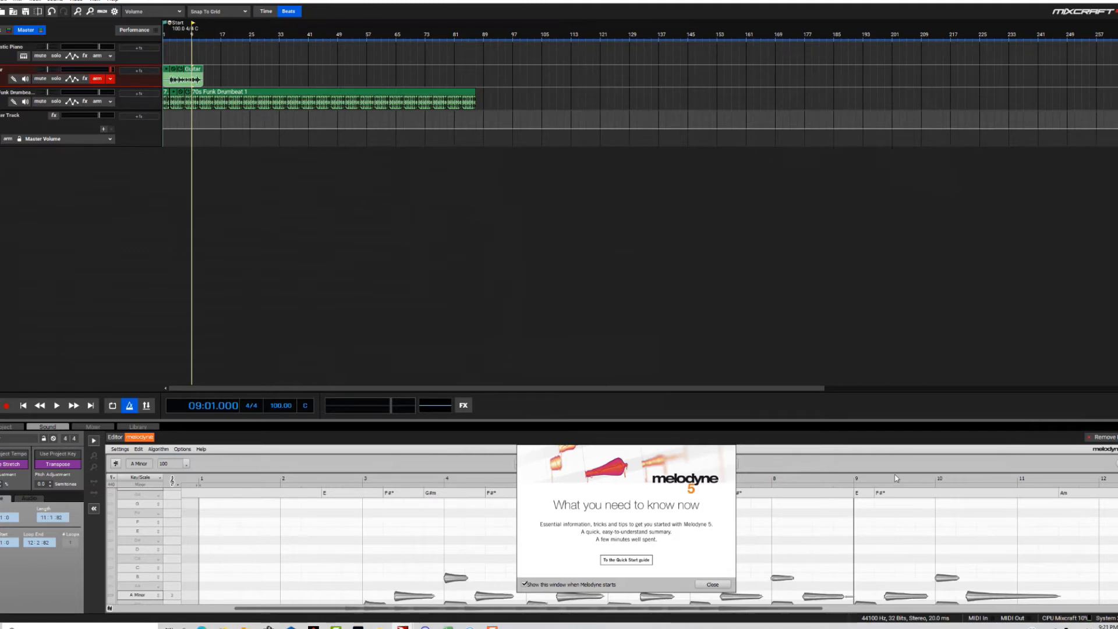
mouse_move(812, 449)
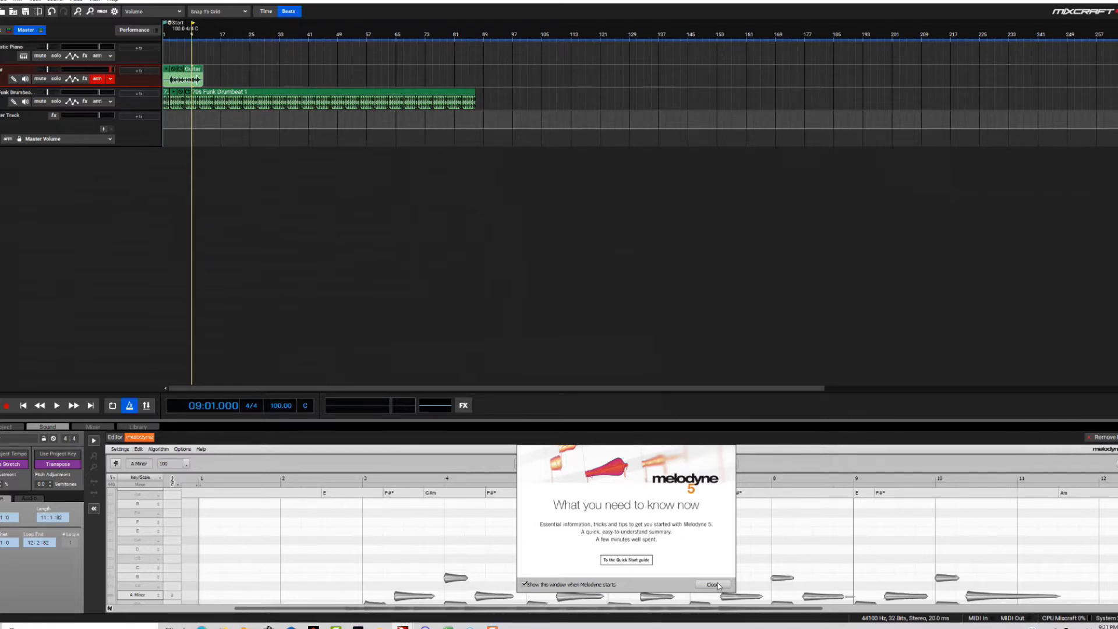
click(714, 583)
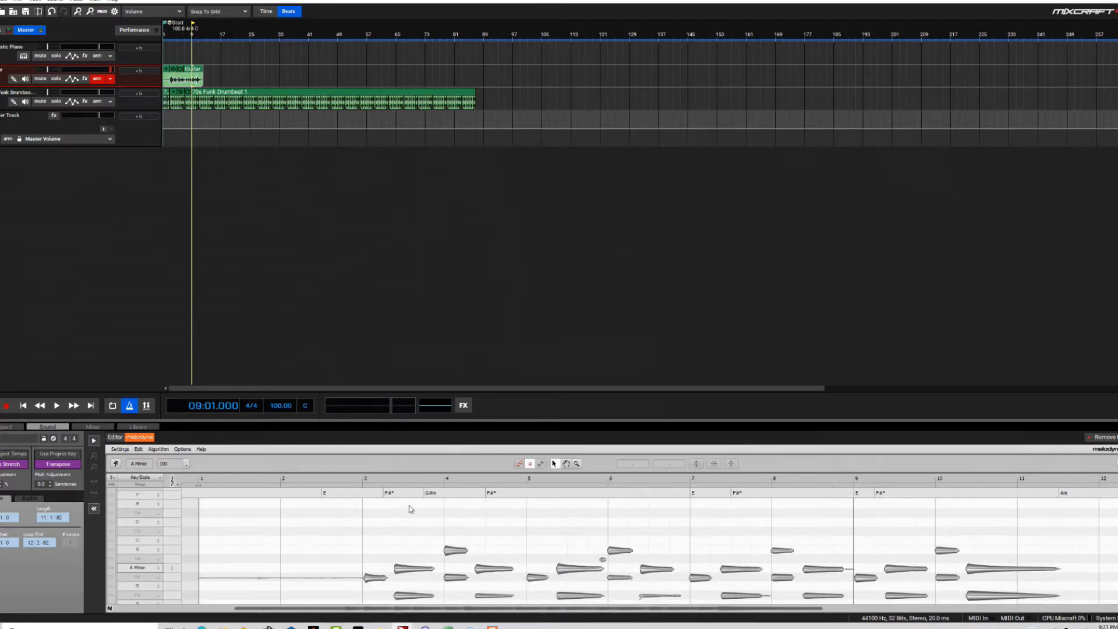